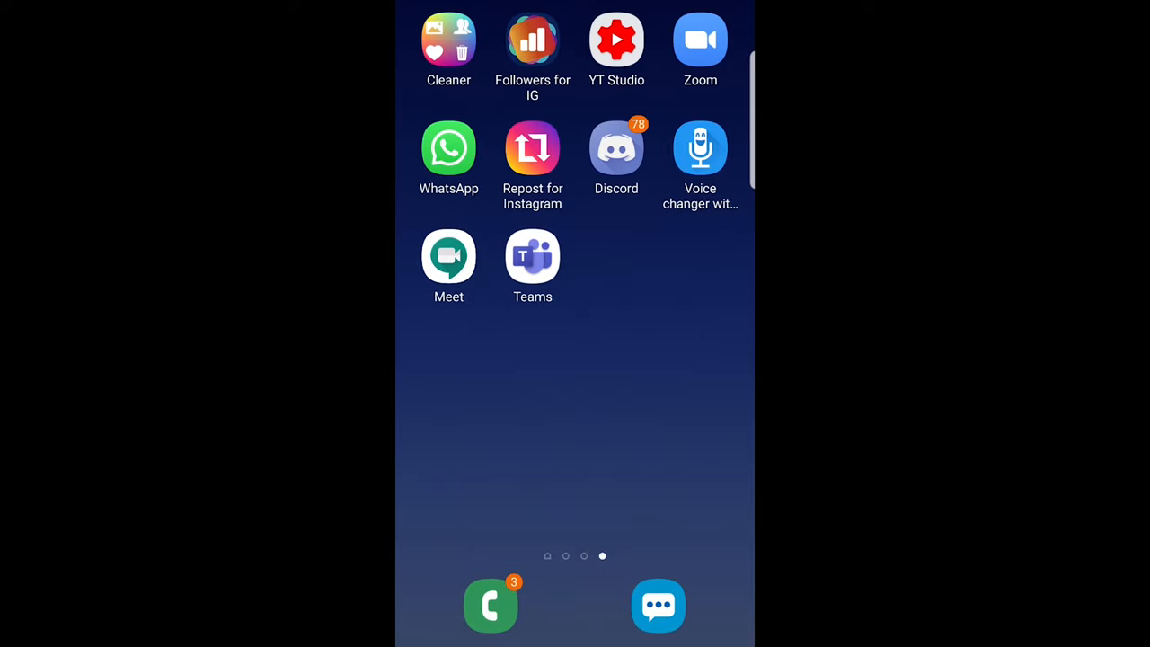
Launch Microsoft Teams from the home screen to show the IT Team's pinned channels
{"action": "left_click", "coordinate": [531, 254]}
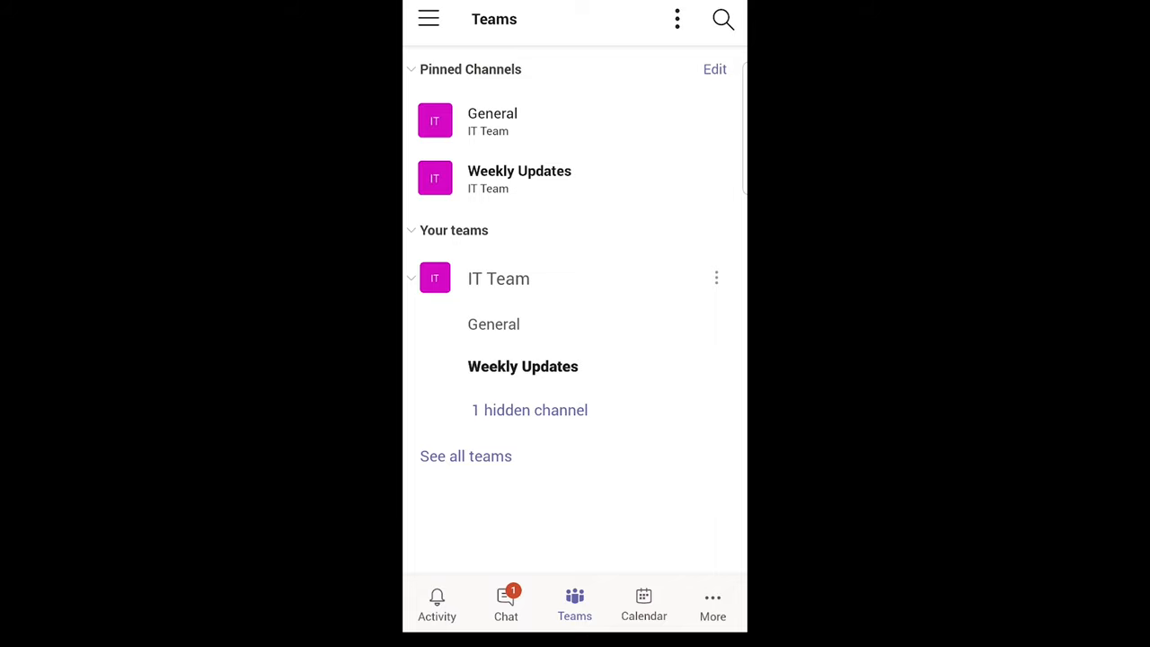
{"action": "left_click", "coordinate": [428, 19]}
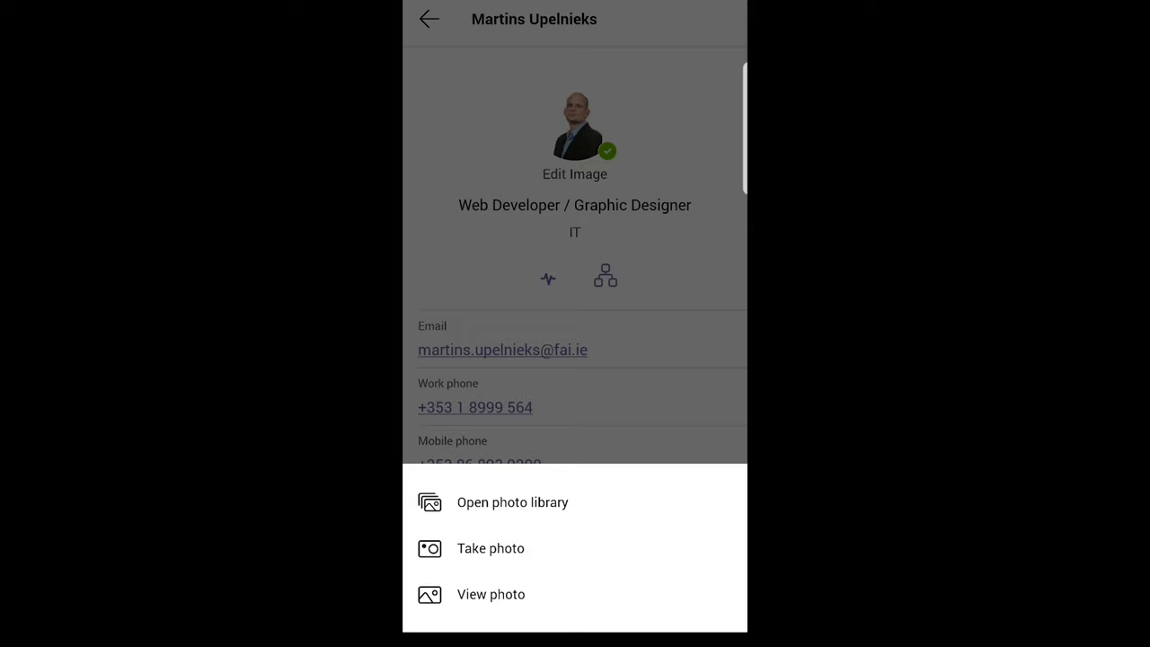
Open the photo library to browse recent June 12 photos for a profile picture
{"action": "left_click", "coordinate": [512, 502]}
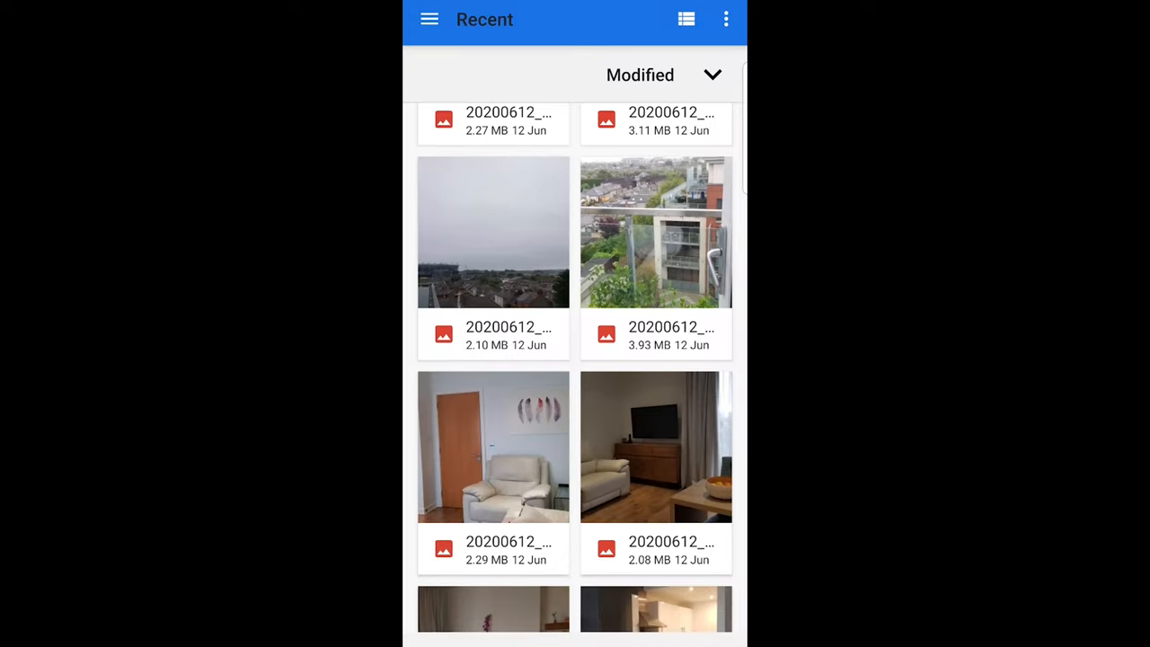